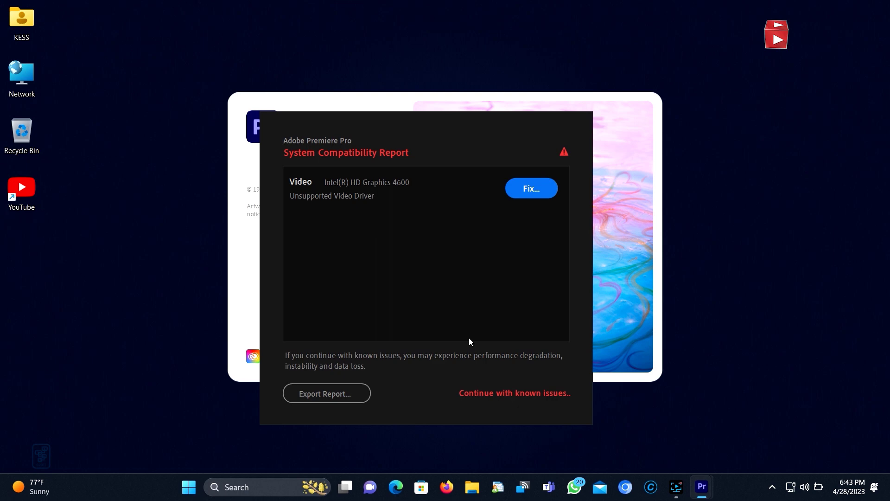
Step: Continue past the unsupported video driver warning in the System Compatibility Report
left_click(514, 392)
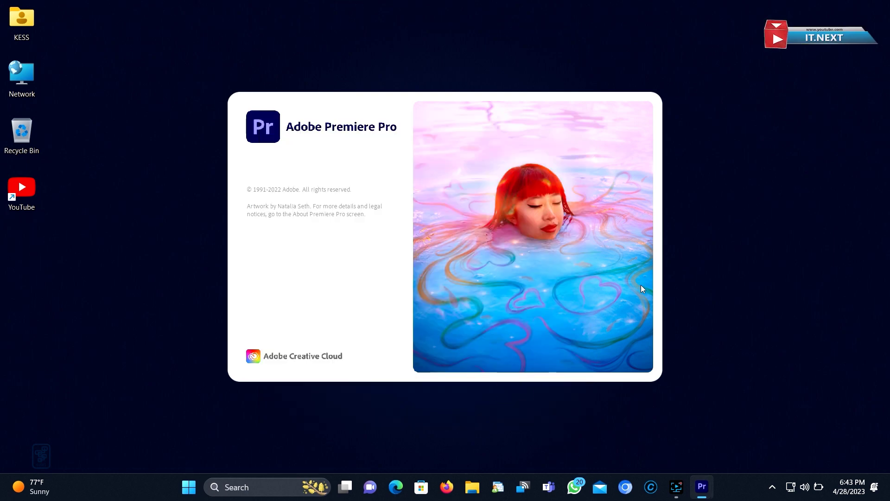